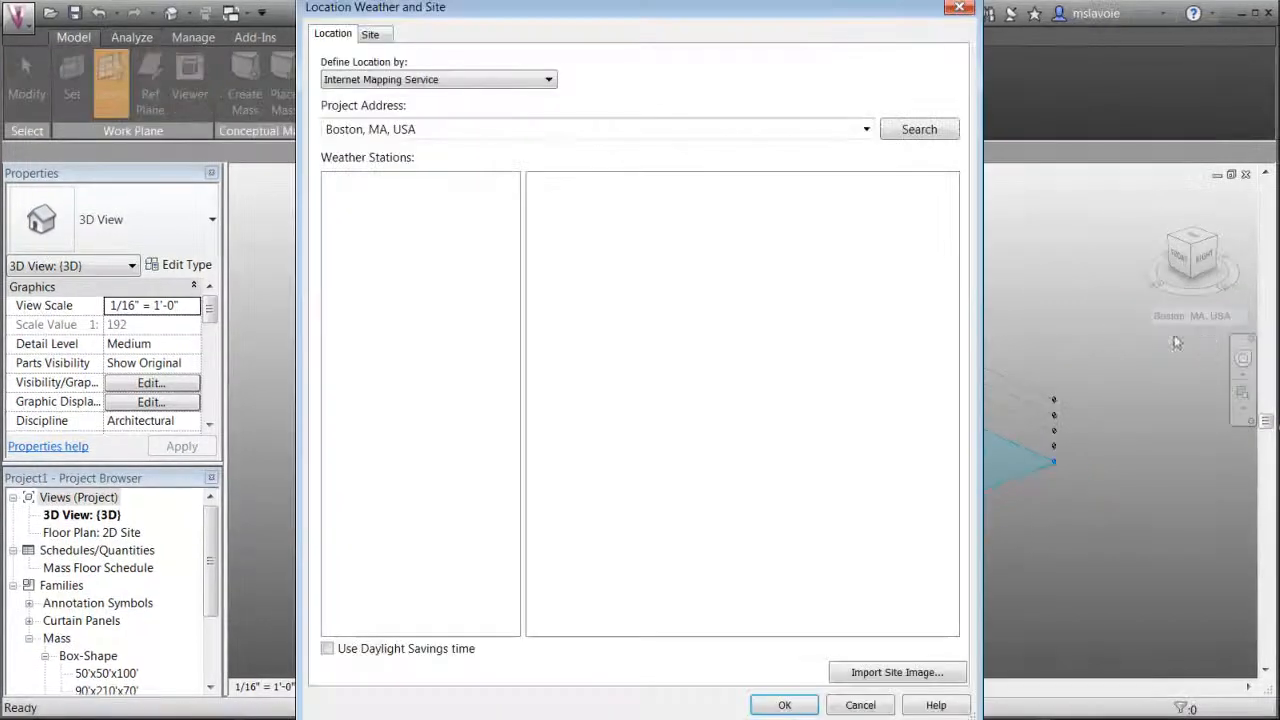
Replace the Boston project address with 'pearl and fulton, new york'.
{"action": "left_click", "coordinate": [918, 128]}
{"action": "type", "text": "p"}
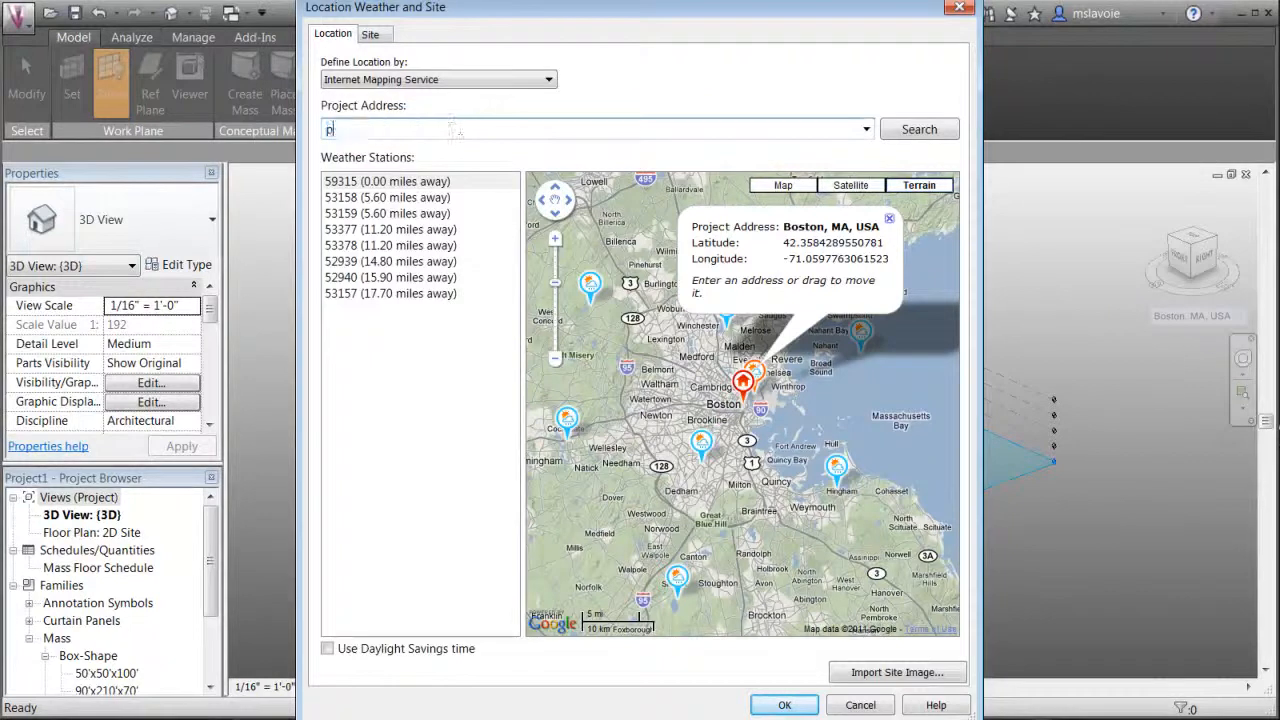
{"action": "type", "text": "earl and fulto"}
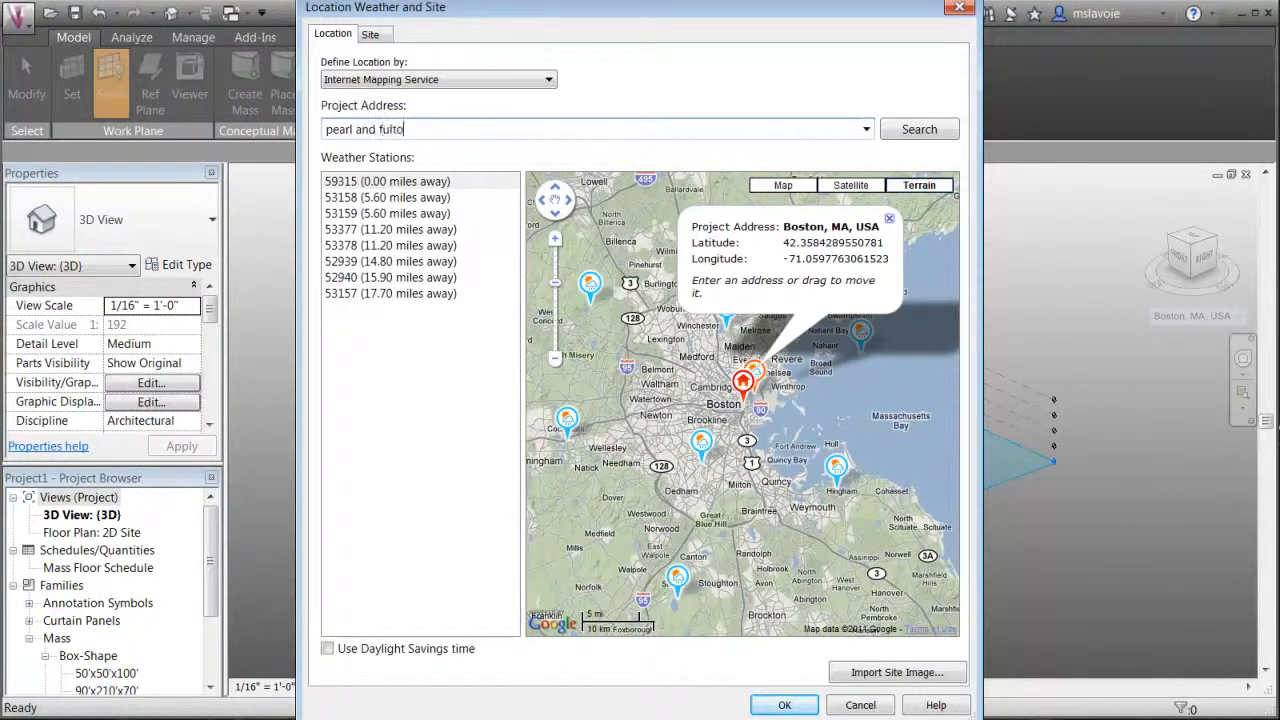
{"action": "type", "text": "n, new york"}
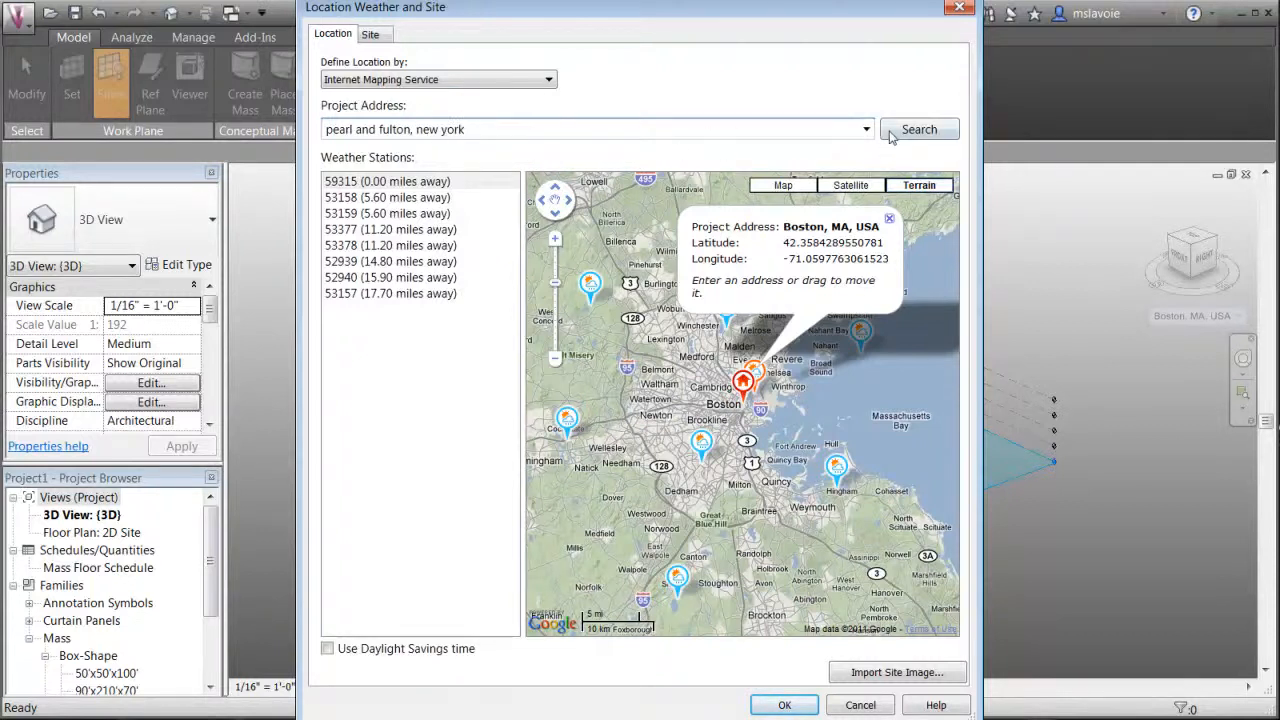
Search the address and choose 'Pearl St & Fulton St, New York, NY 10038, USA' from the suggestions.
{"action": "left_click", "coordinate": [918, 129]}
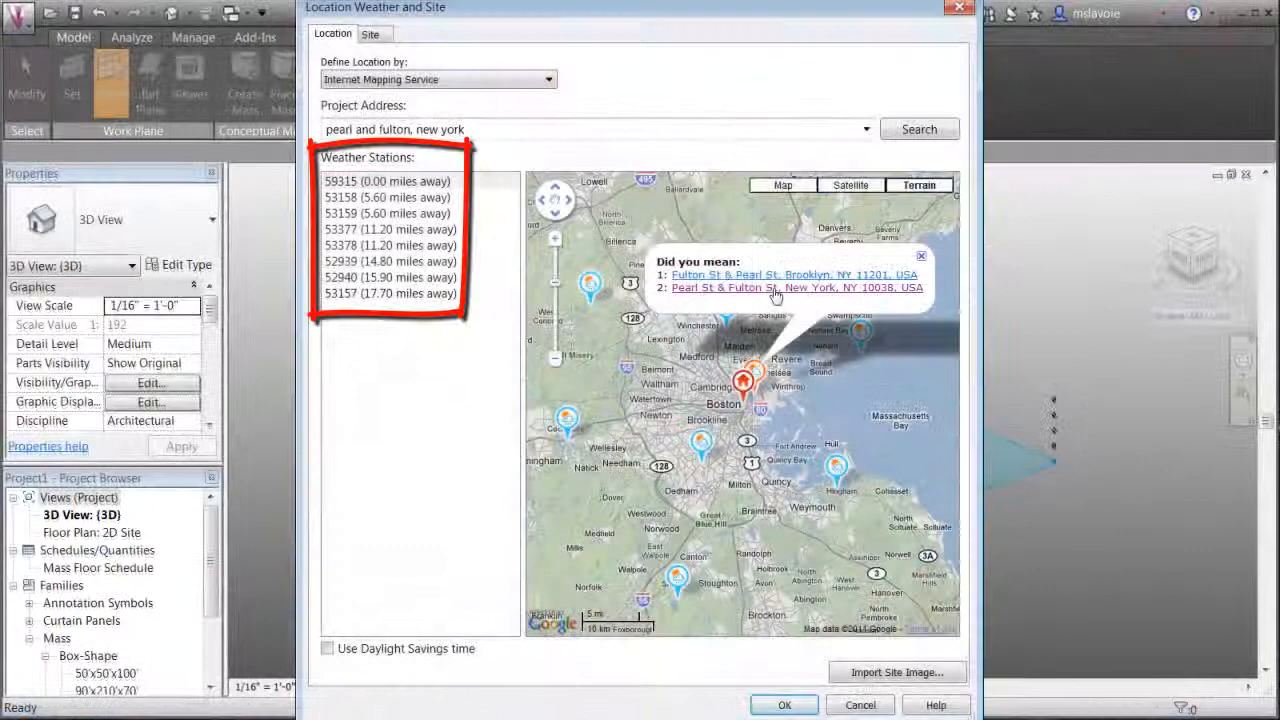
{"action": "left_click", "coordinate": [797, 287]}
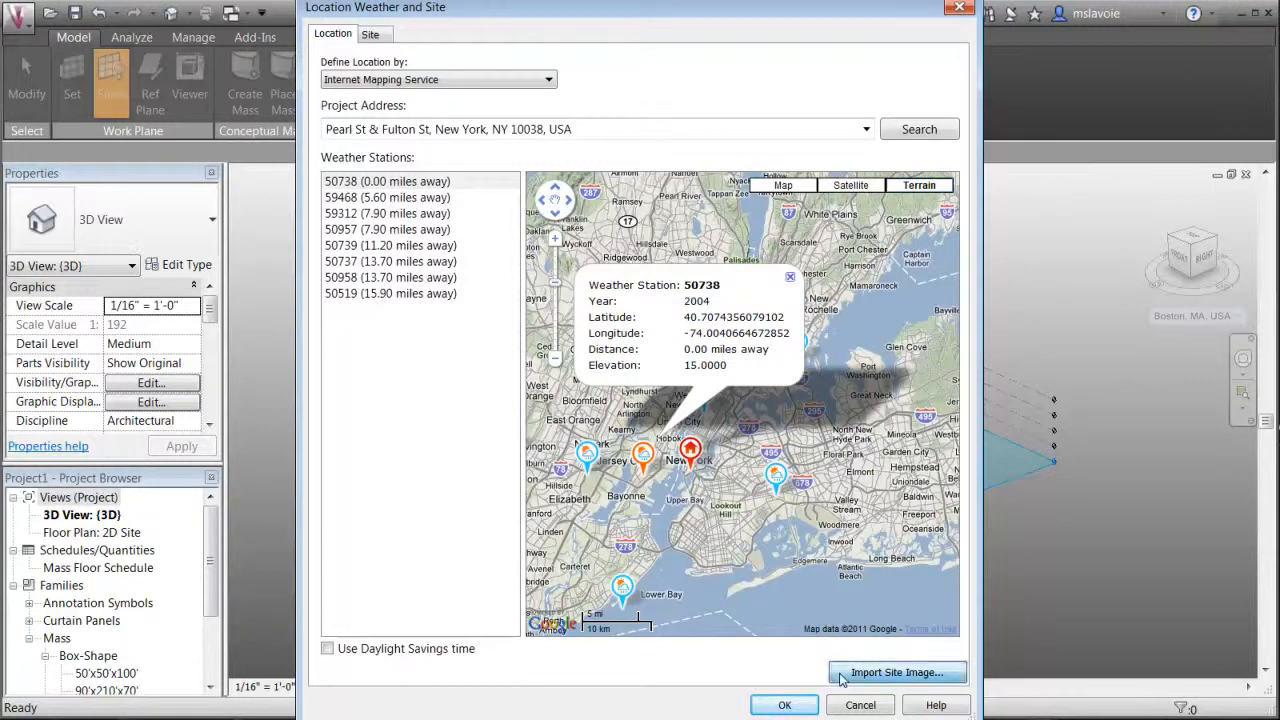
Import the satellite site image of the Pearl & Fulton location into the project.
{"action": "left_click", "coordinate": [896, 672]}
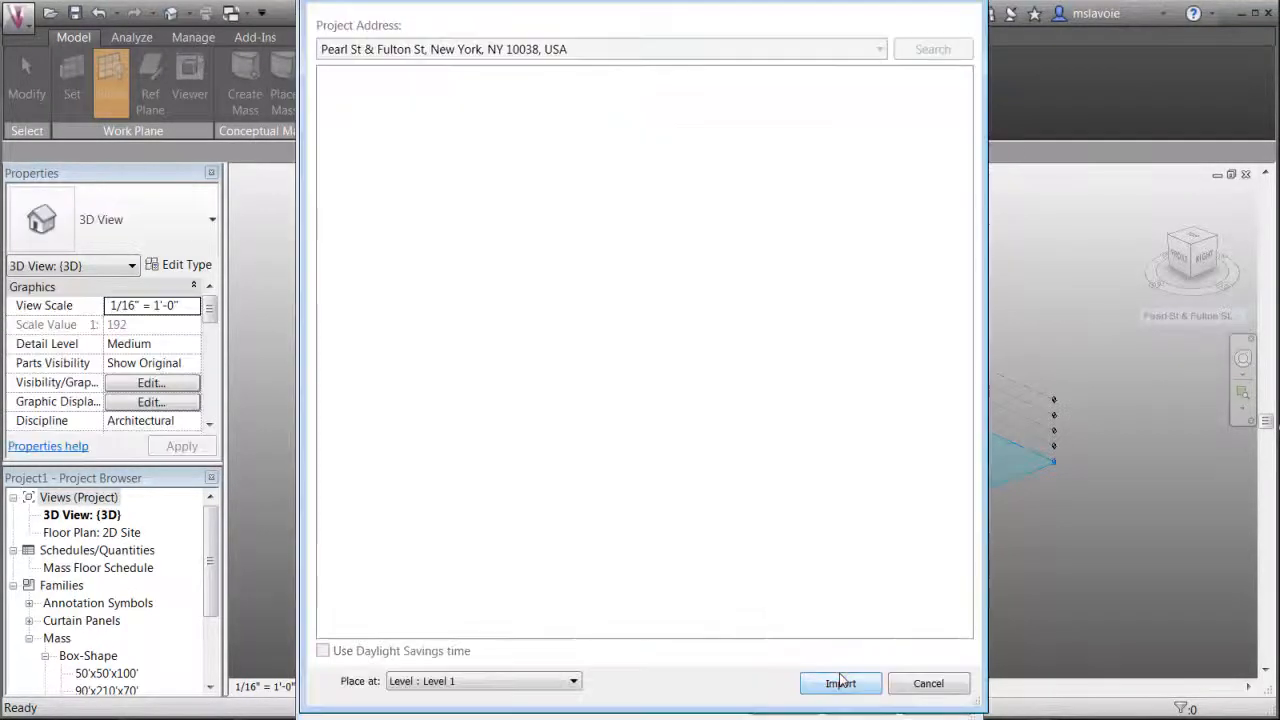
{"action": "left_click", "coordinate": [931, 48]}
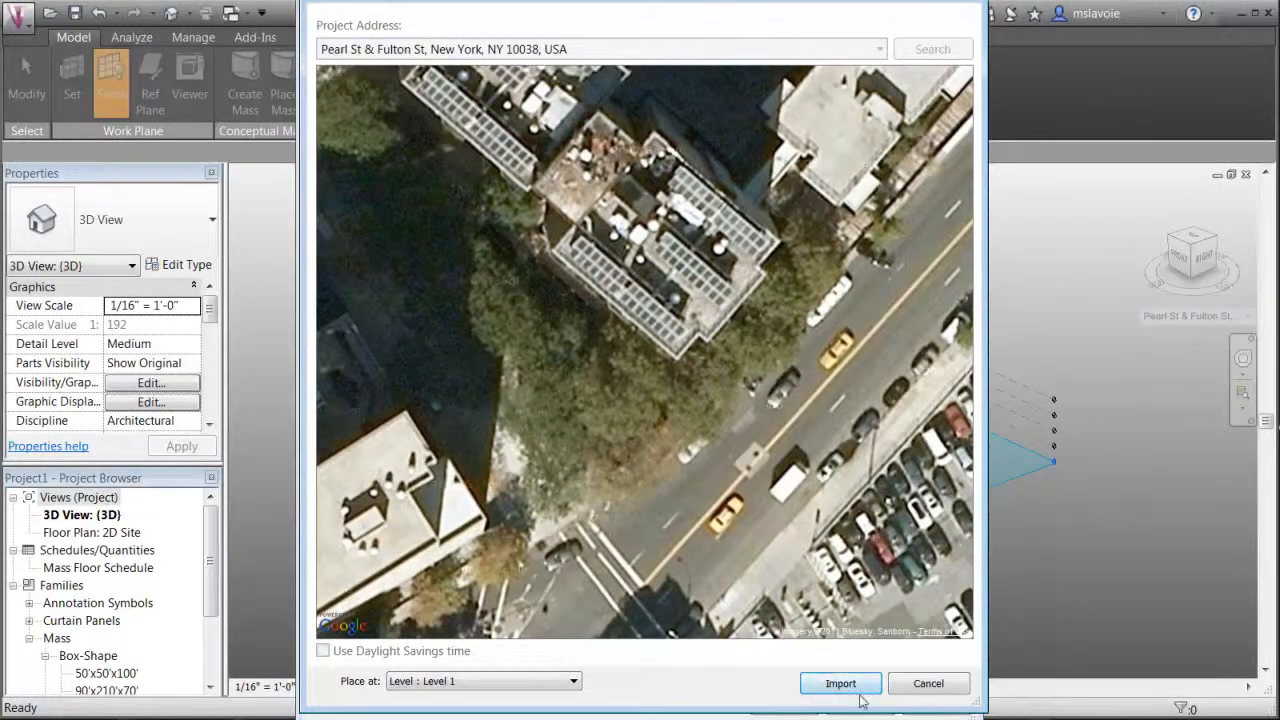
{"action": "left_click", "coordinate": [840, 683]}
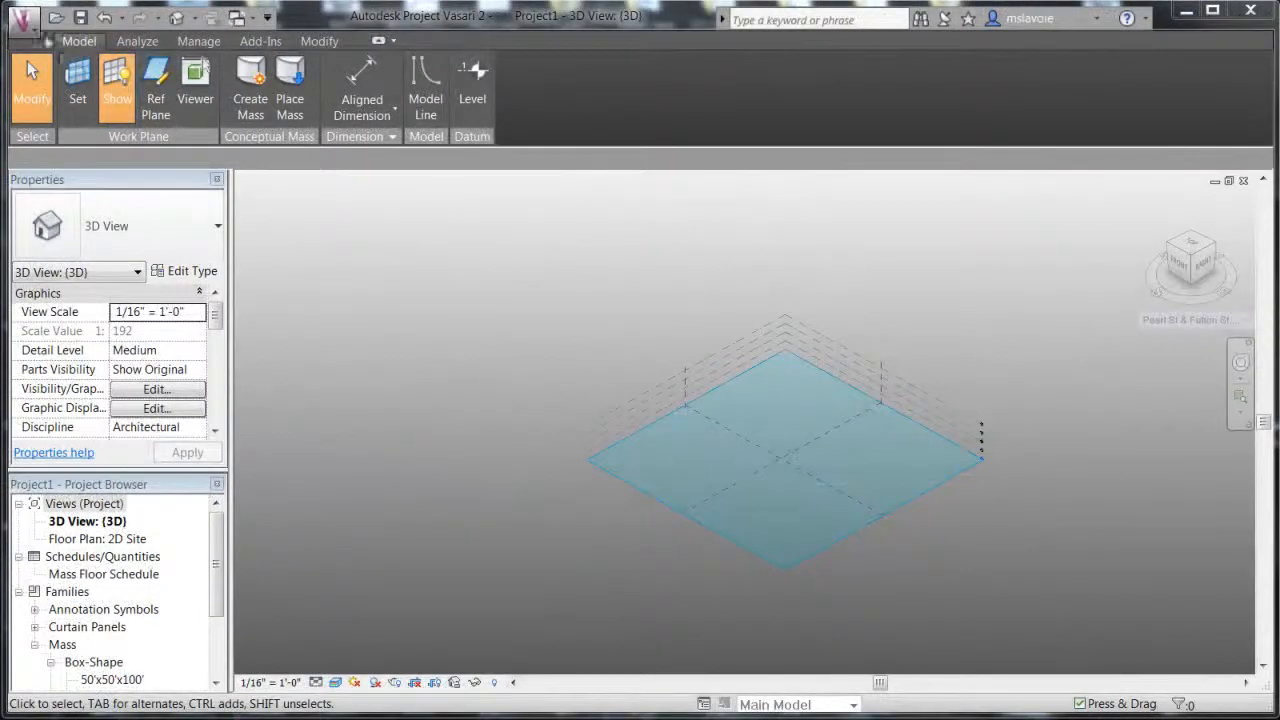
{"action": "left_click", "coordinate": [23, 18]}
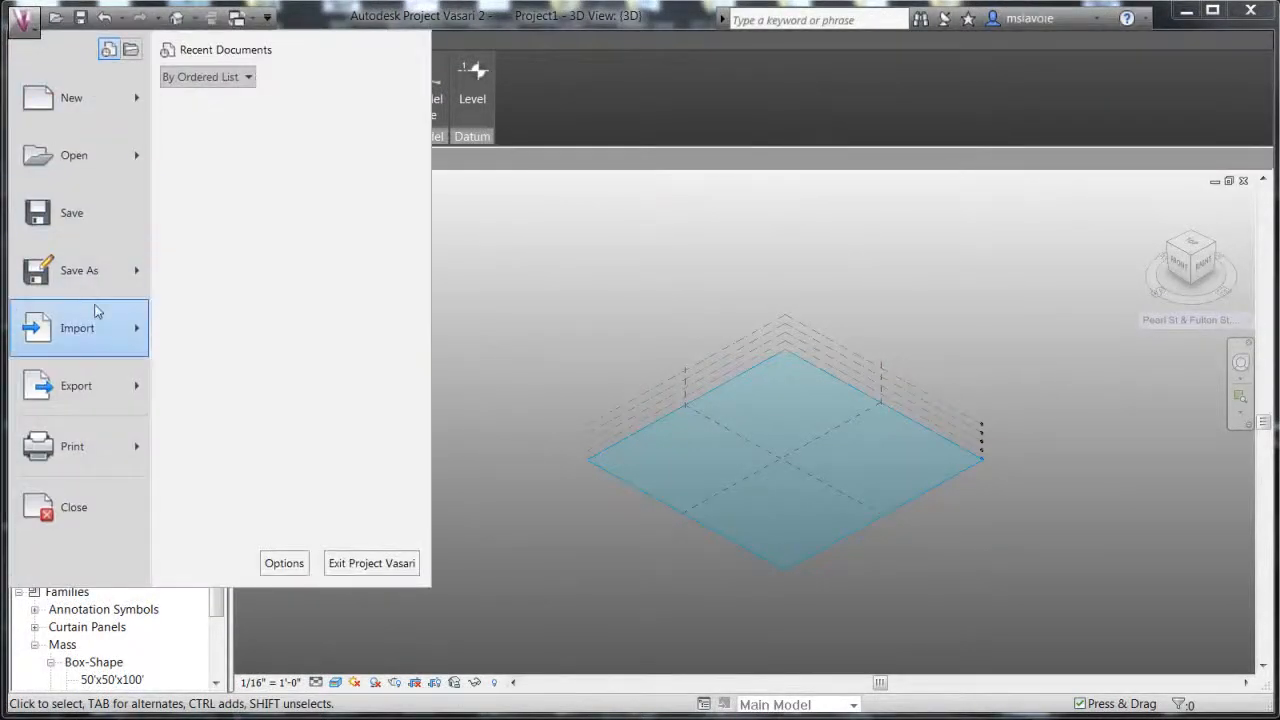